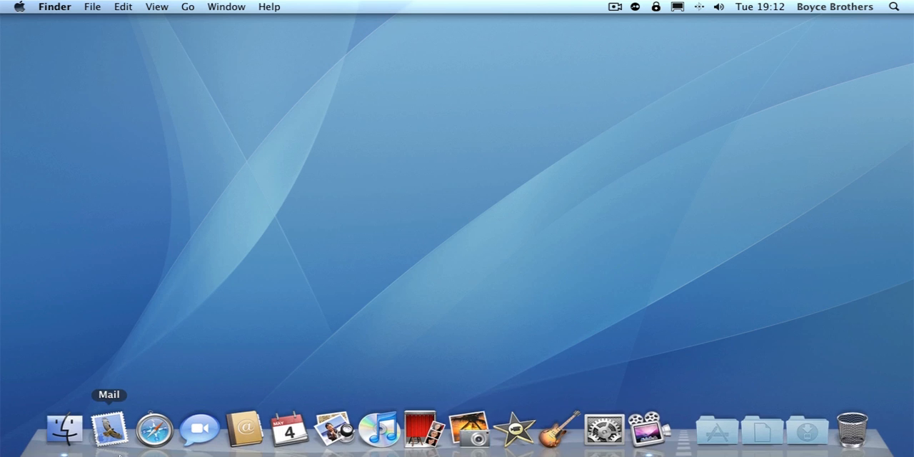
Locate and select Photo Booth in Finder's Applications folder.
{"action": "left_click", "coordinate": [57, 429]}
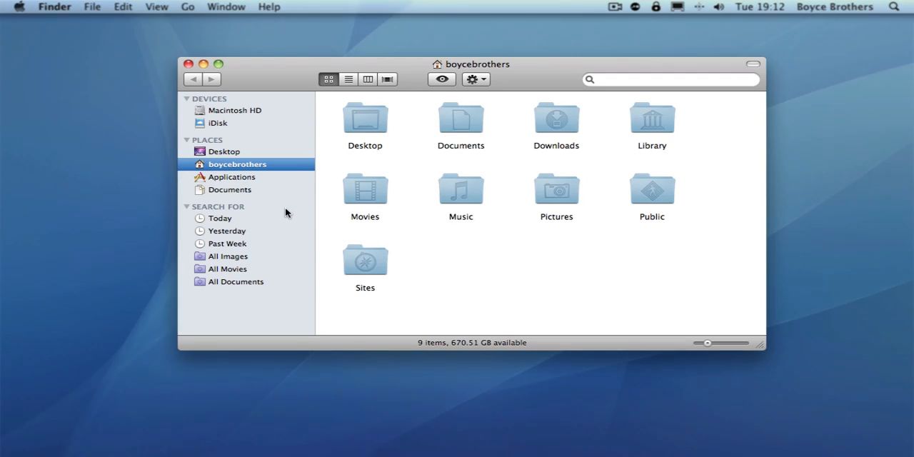
{"action": "left_click", "coordinate": [231, 178]}
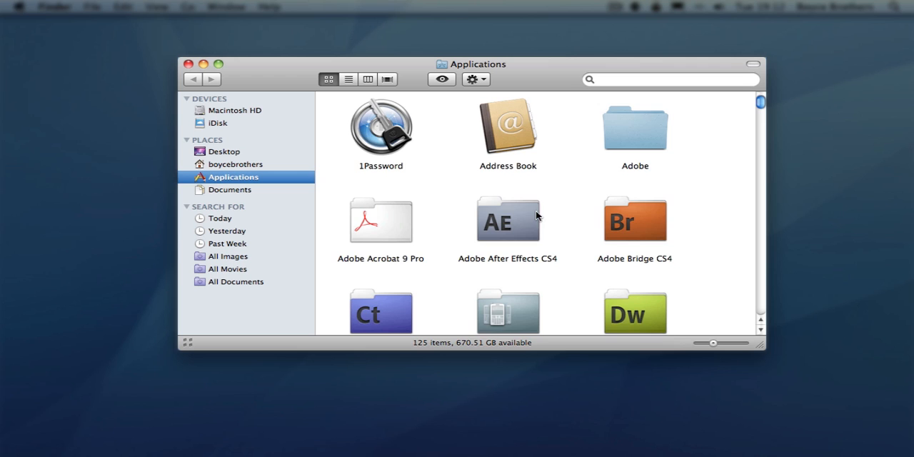
{"action": "scroll", "scroll_direction": "down", "scroll_amount": 3}
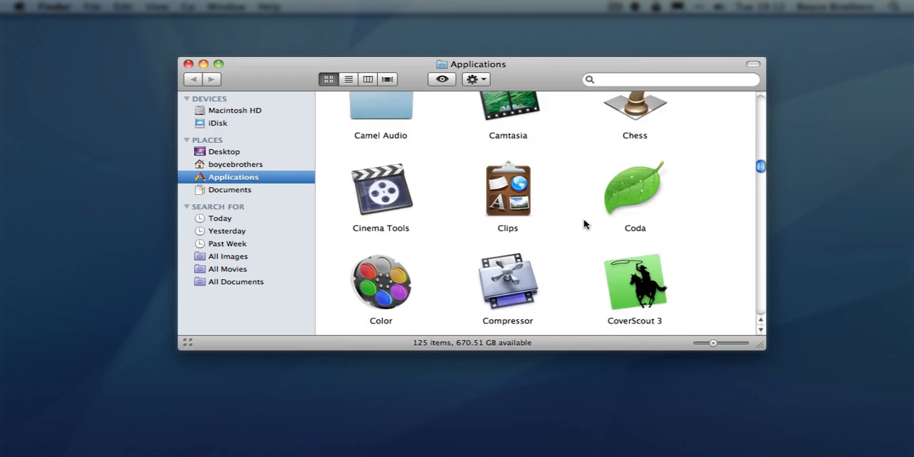
{"action": "scroll", "scroll_direction": "down", "scroll_amount": 3}
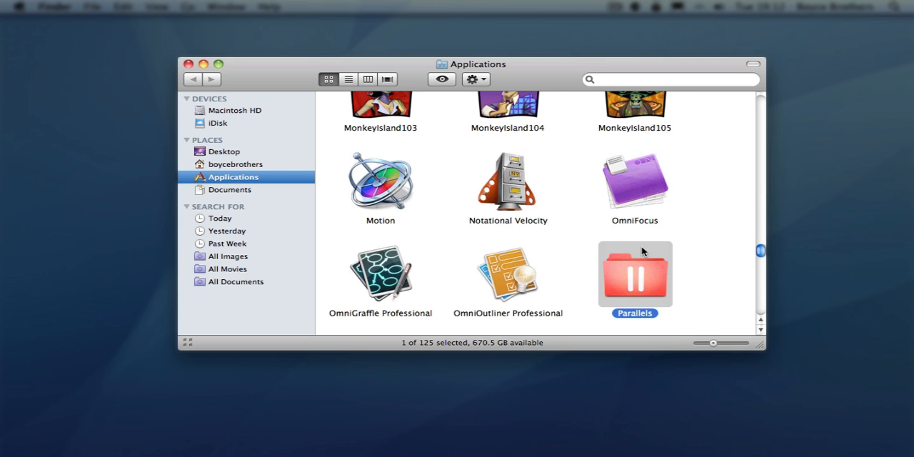
{"action": "scroll", "scroll_direction": "down", "scroll_amount": 3}
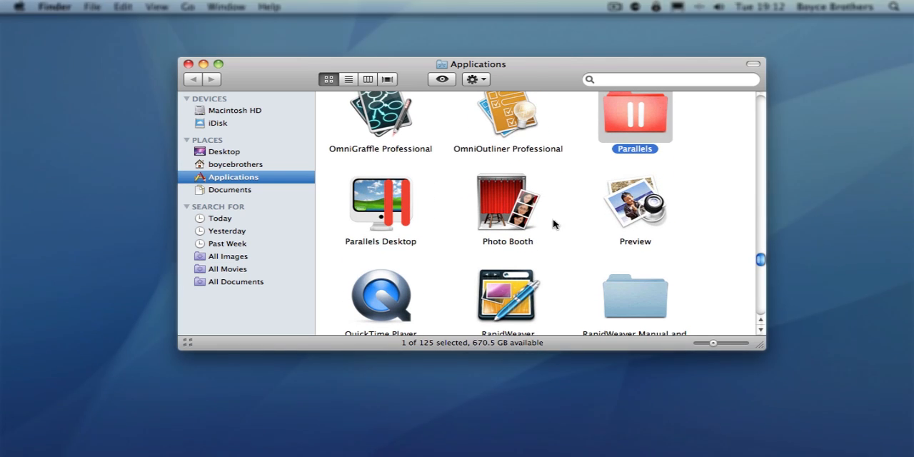
{"action": "left_click", "coordinate": [509, 203]}
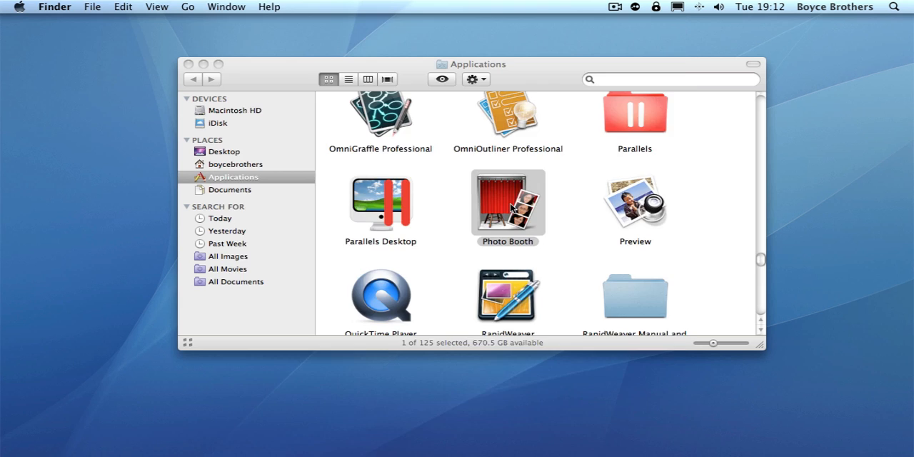
Launch Photo Booth, choose single-picture mode and snap a webcam photo.
{"action": "double_click", "coordinate": [507, 200]}
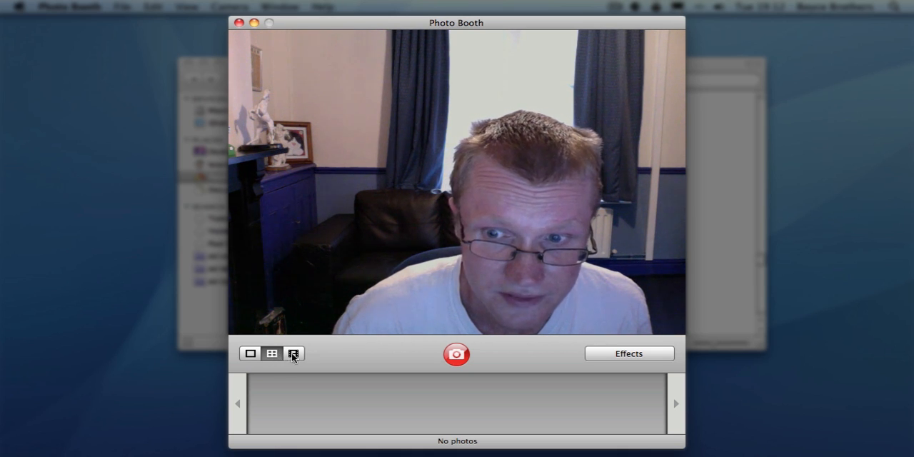
{"action": "left_click", "coordinate": [293, 355]}
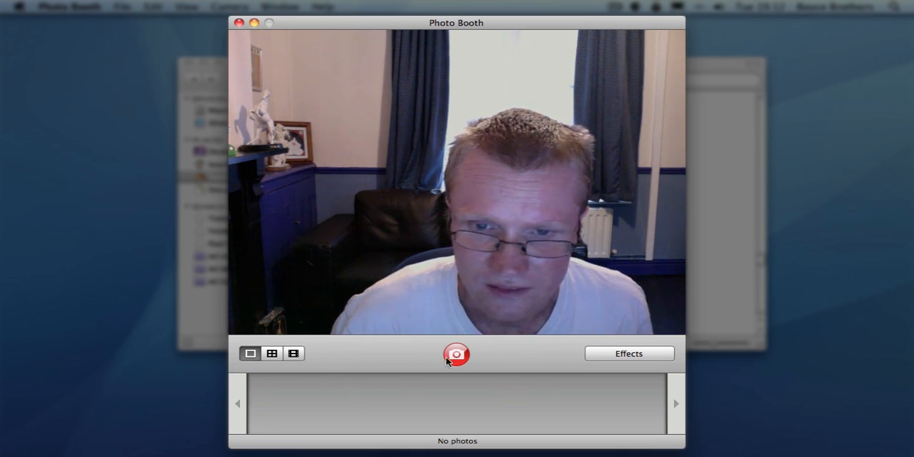
{"action": "left_click", "coordinate": [458, 354]}
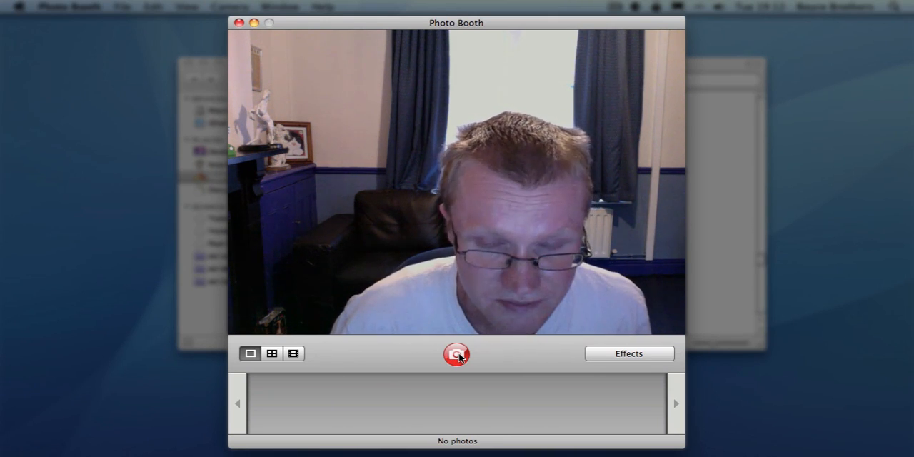
{"action": "left_click", "coordinate": [458, 354]}
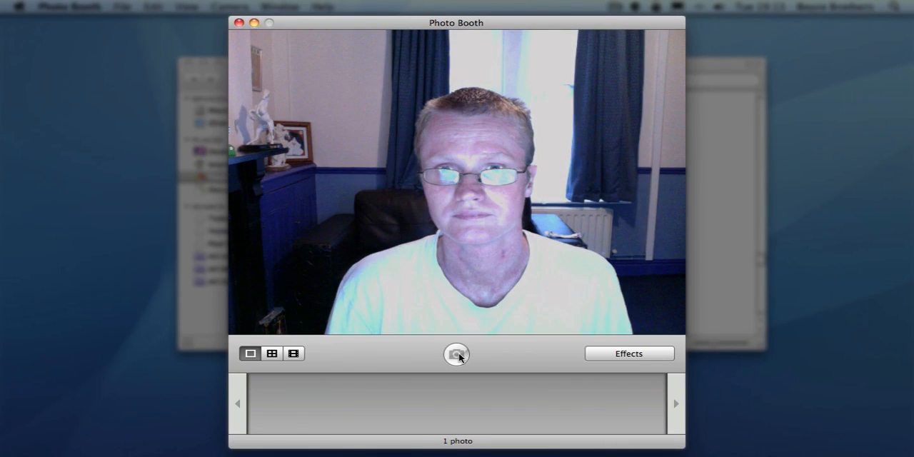
Select the snapshot thumbnail and apply it as the account picture in Accounts preferences.
{"action": "left_click", "coordinate": [457, 354]}
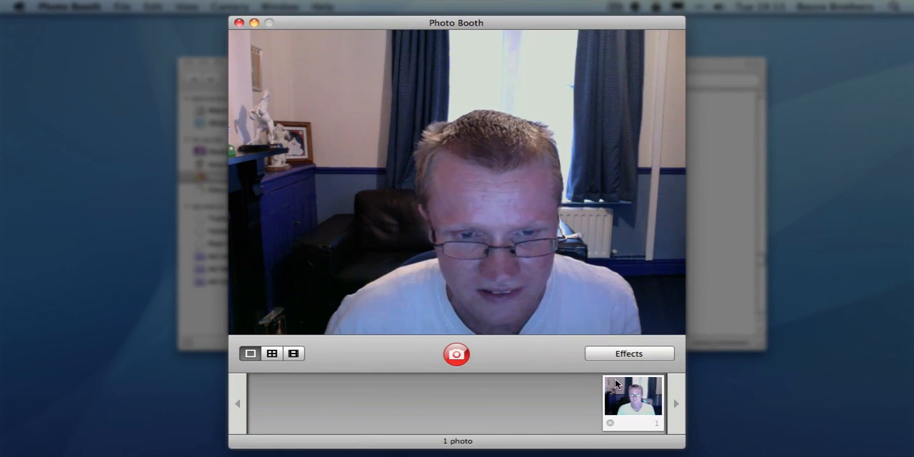
{"action": "left_click", "coordinate": [633, 403]}
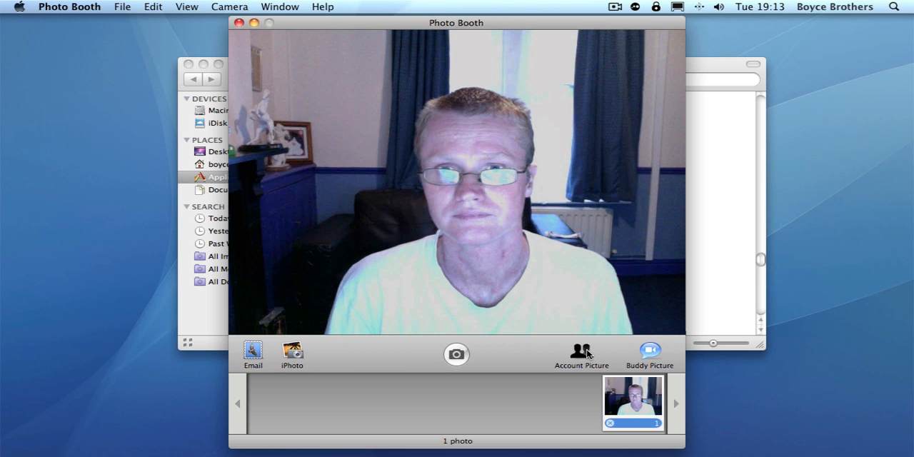
{"action": "left_click", "coordinate": [580, 356]}
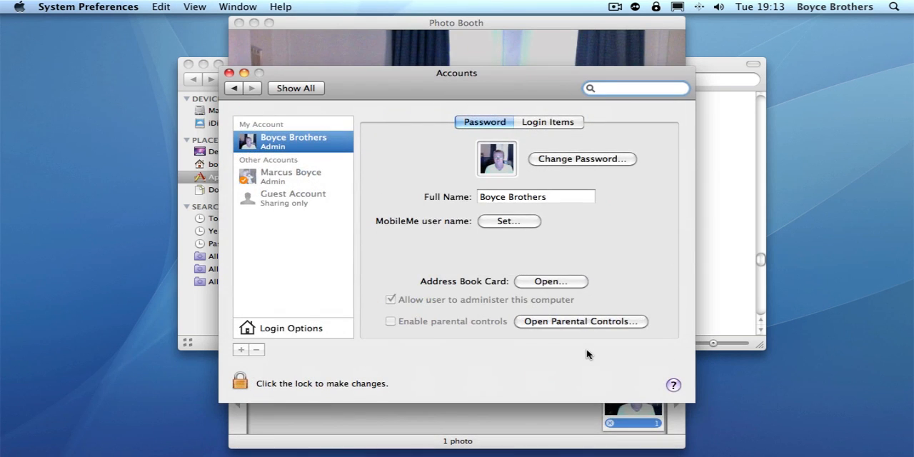